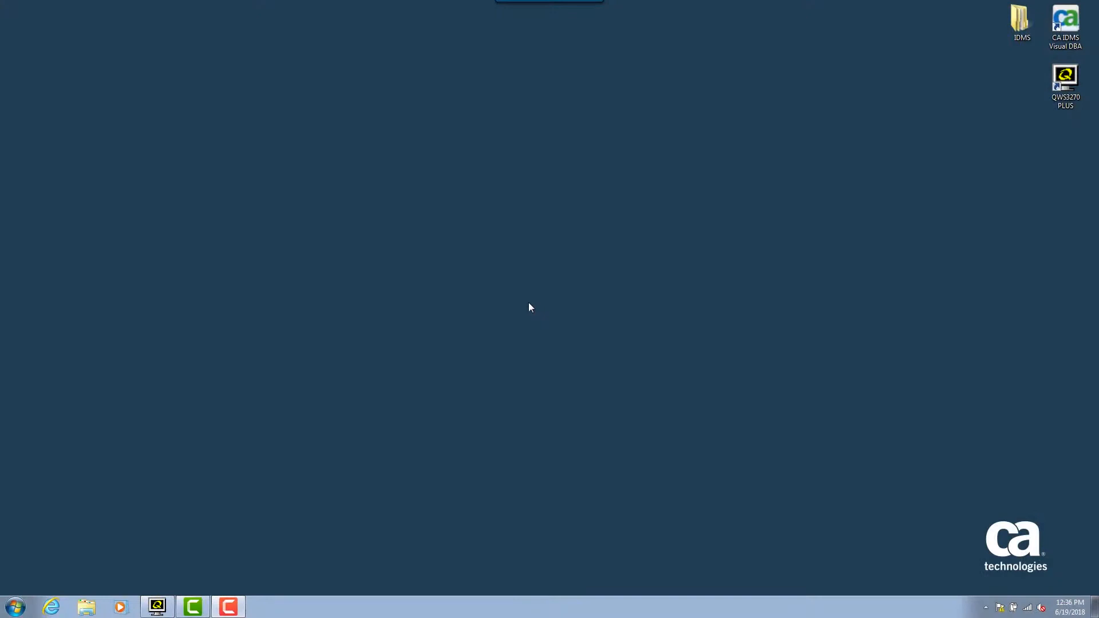
mouse_move(383, 372)
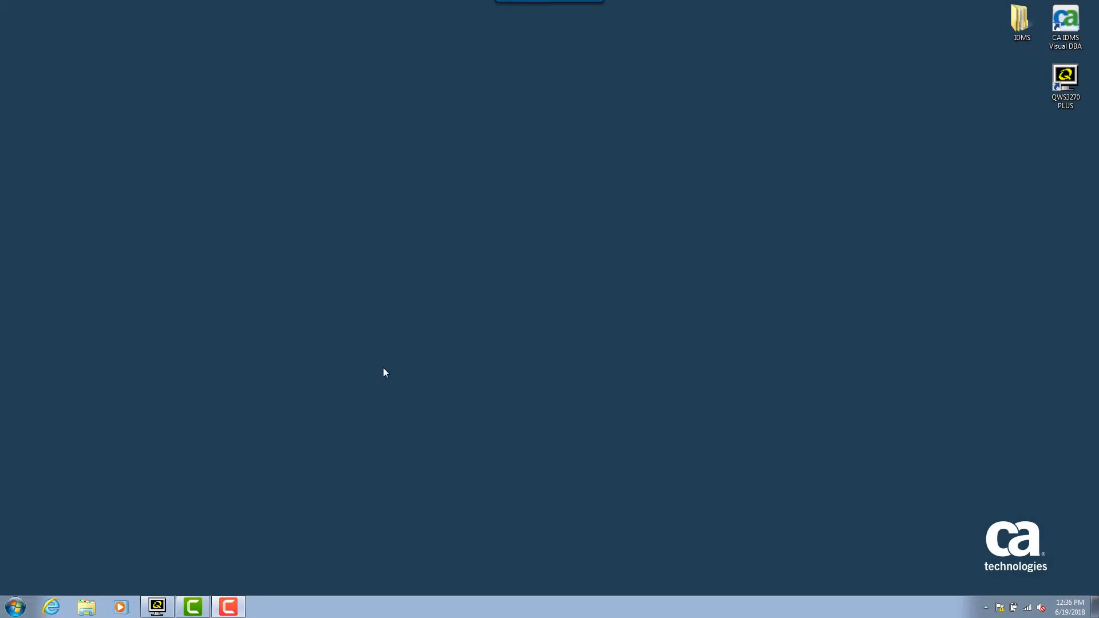
Launch ODBC Administrator by searching 'odbc' from the Start menu.
click(13, 606)
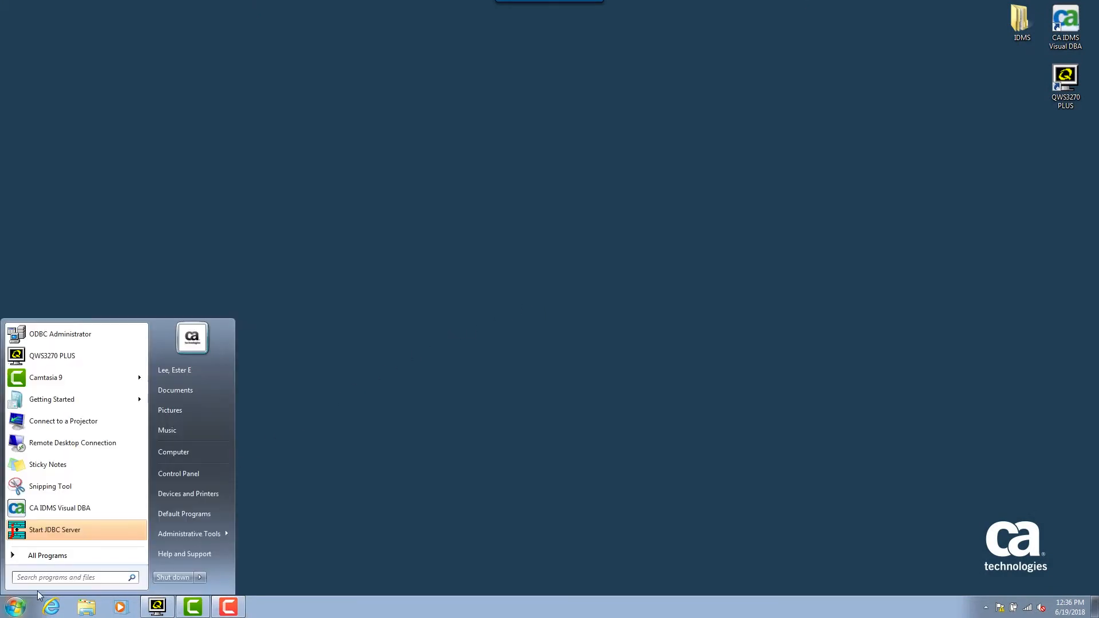
click(70, 577)
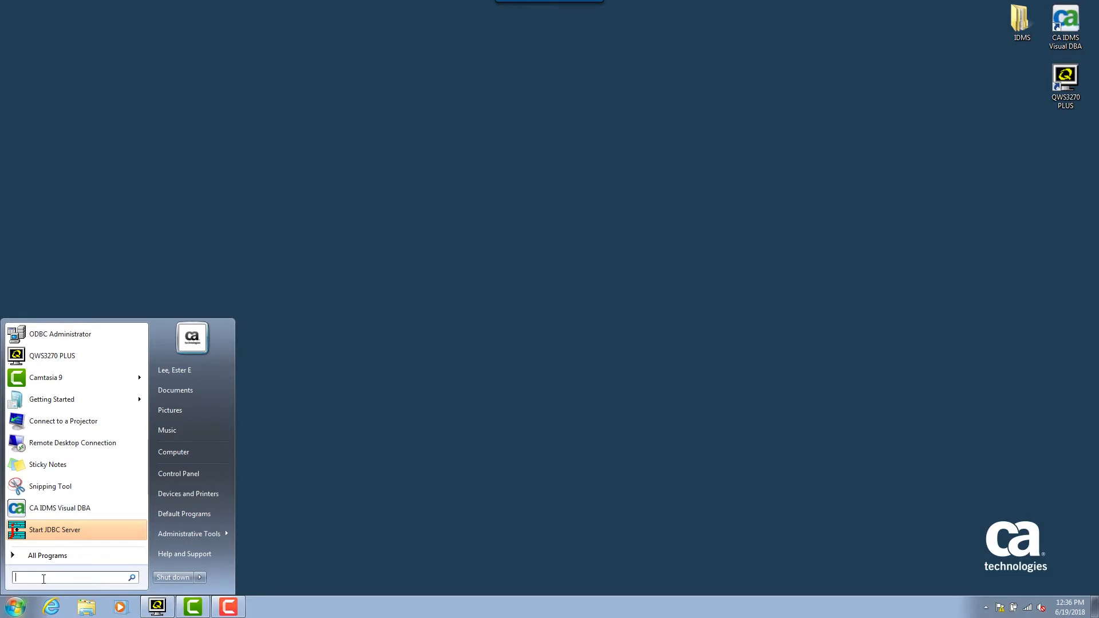
text(odbc)
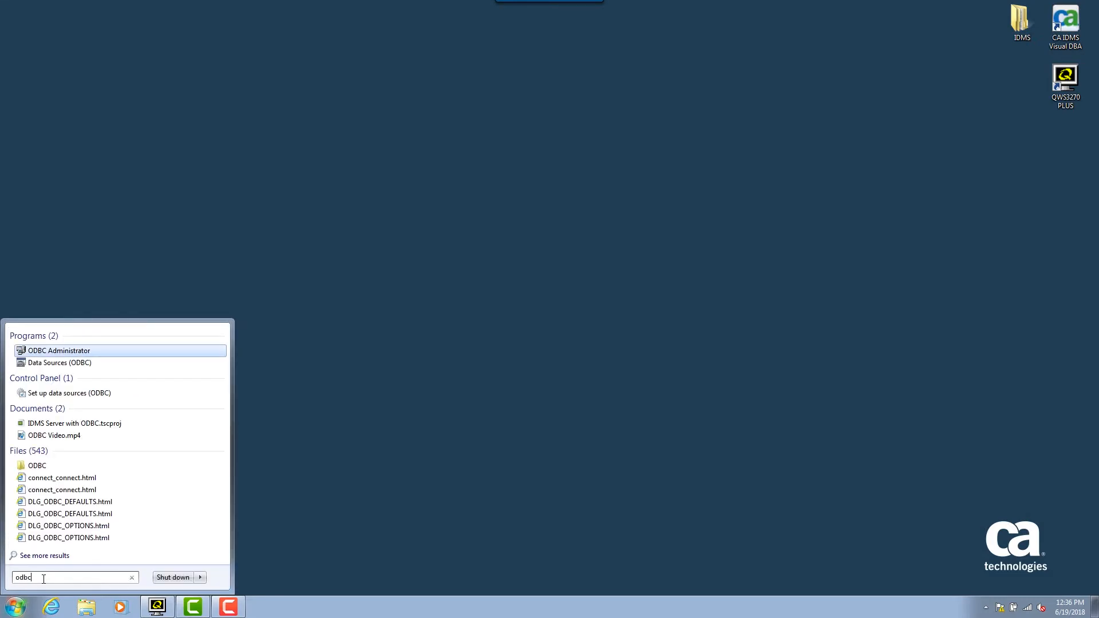
click(59, 350)
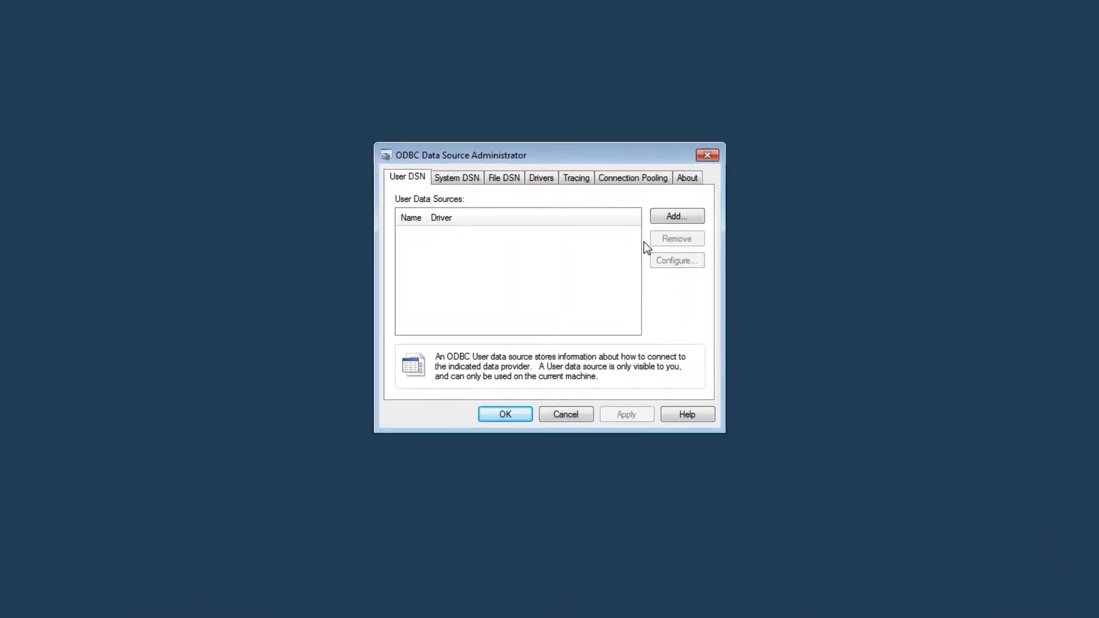
Add a new user DSN based on the CA IDMS driver.
click(674, 216)
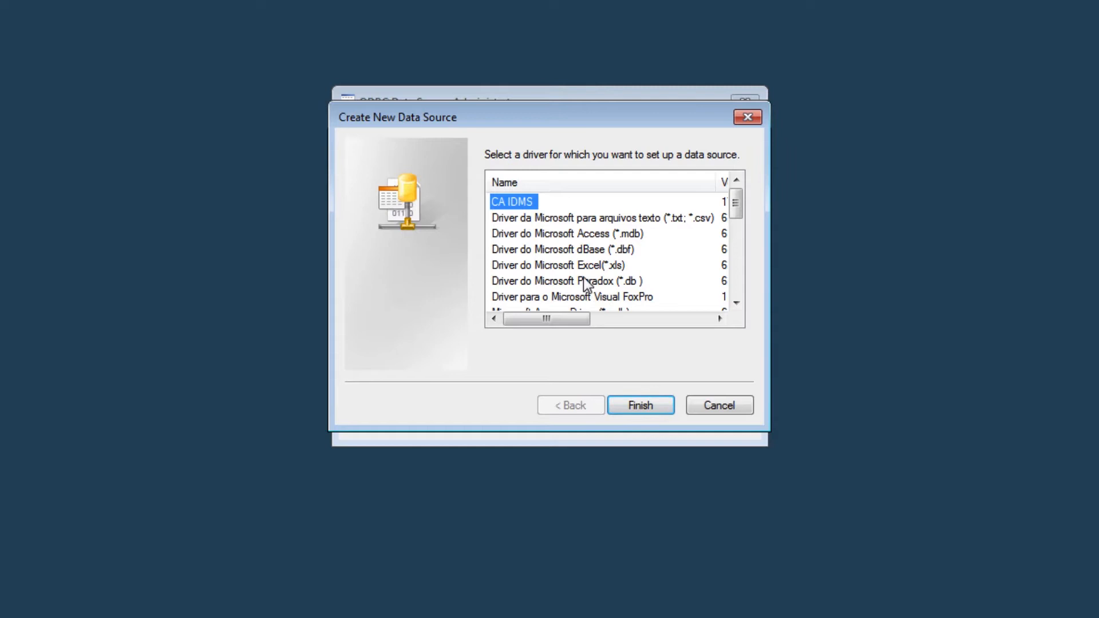
click(639, 405)
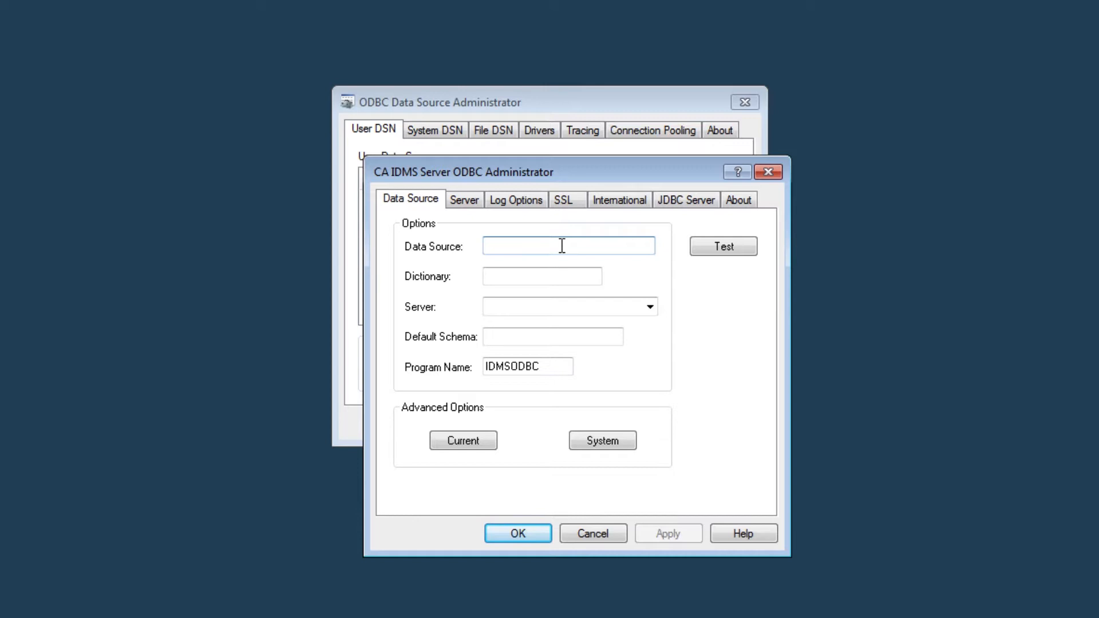
Enter Data Source MyDataSource, Dictionary APPLDICT and Server MyIDMSSystem.
text(MyDa)
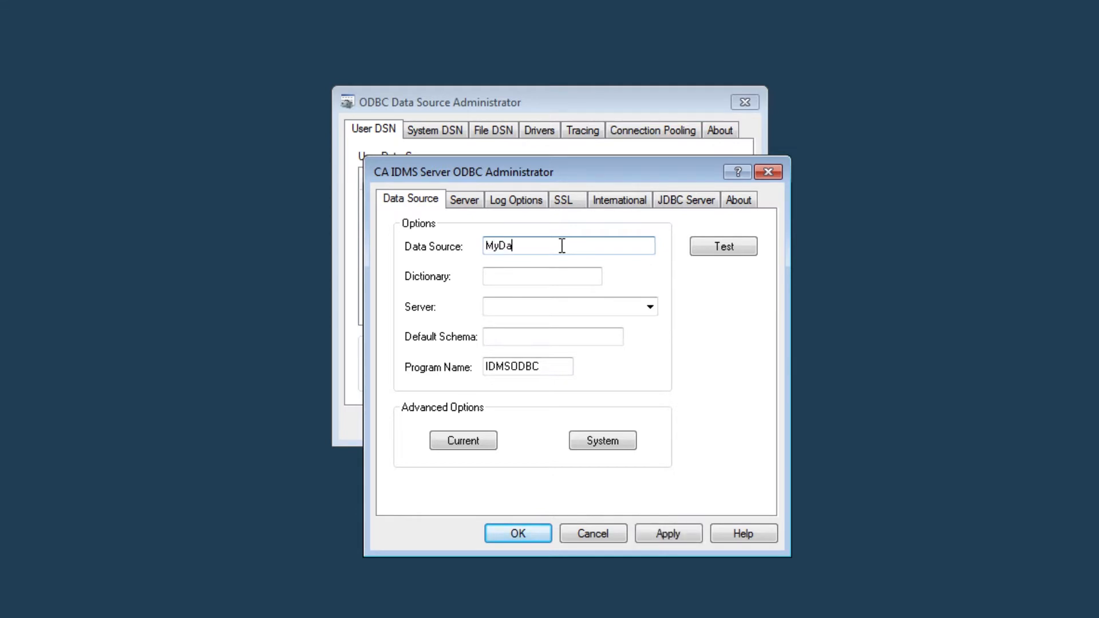
text(taSource)
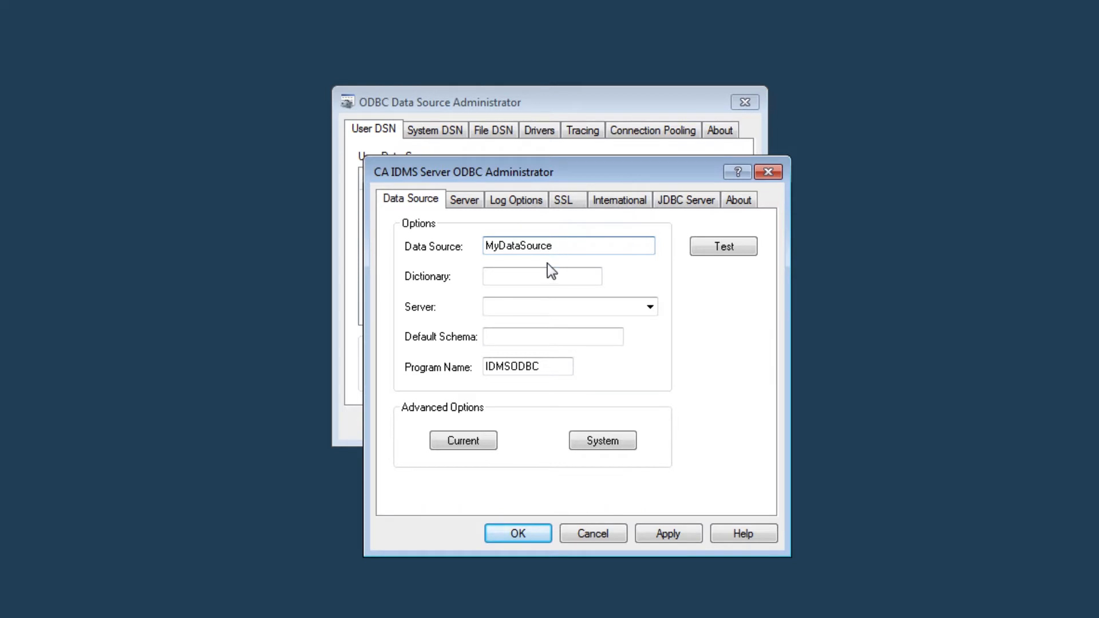
text(APPLDICT)
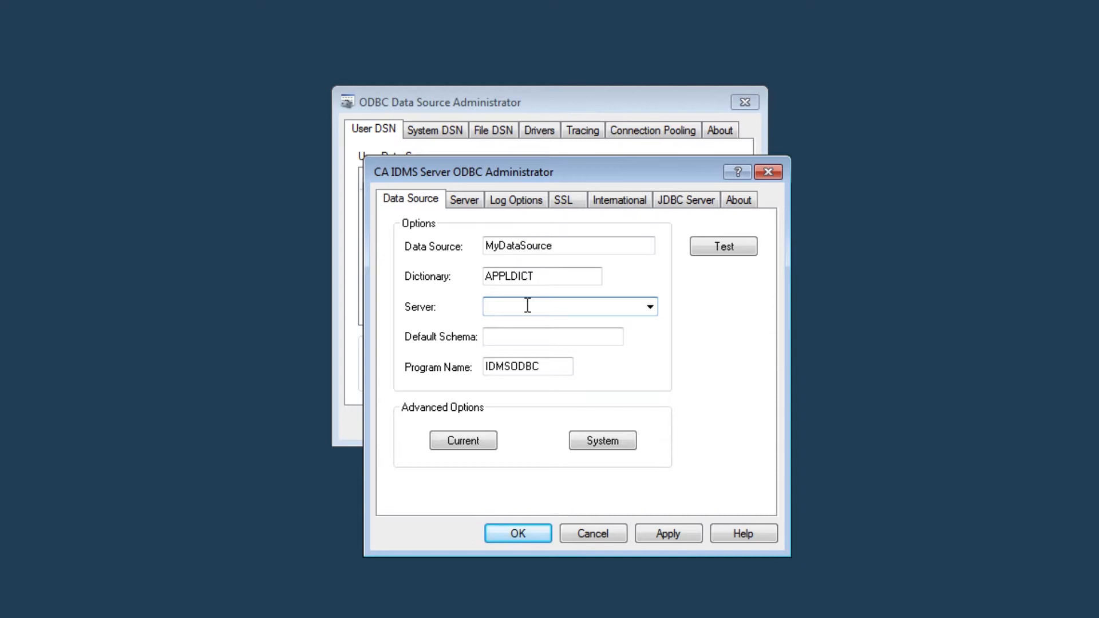
text(MyIDMSSystem)
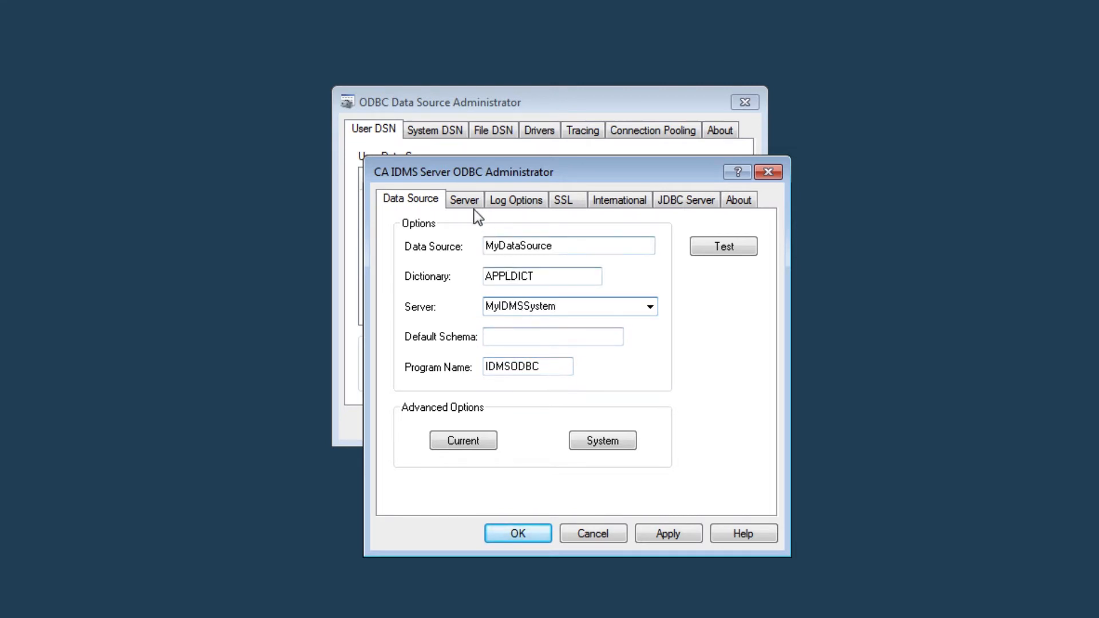
Give server MyIDMSSystem the IDMS protocol, host USILCA31 and port 37152.
click(464, 200)
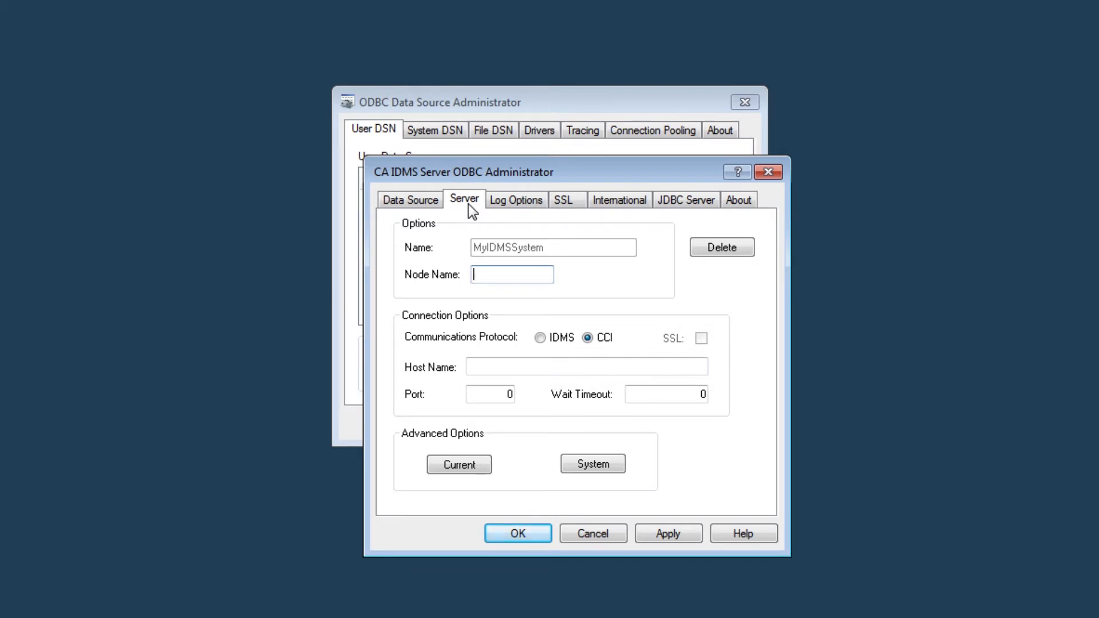
mouse_move(517, 310)
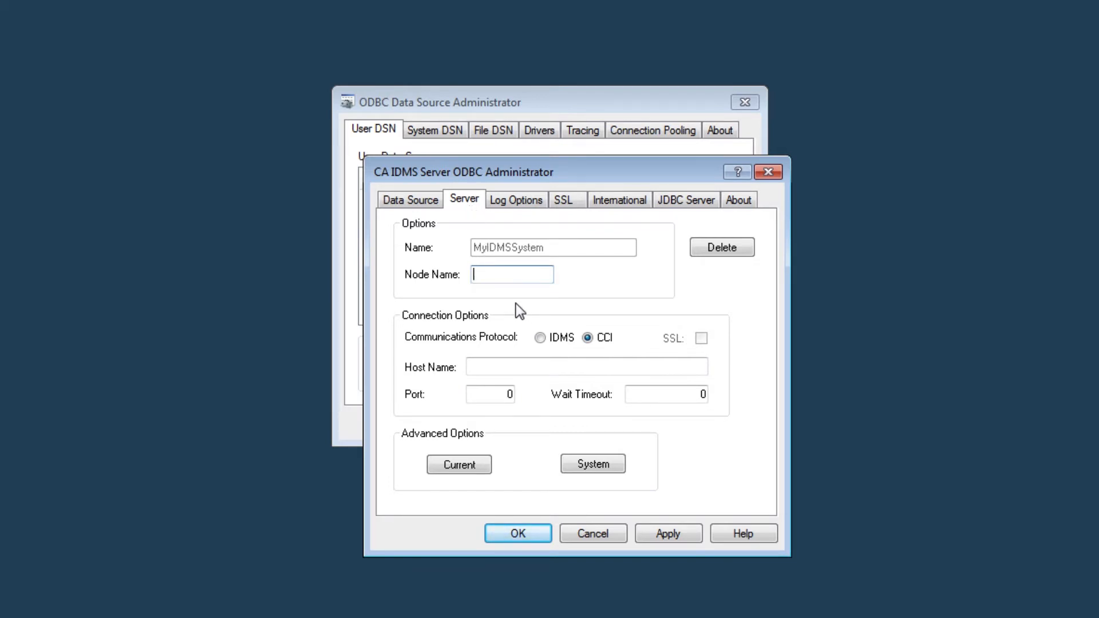
click(540, 337)
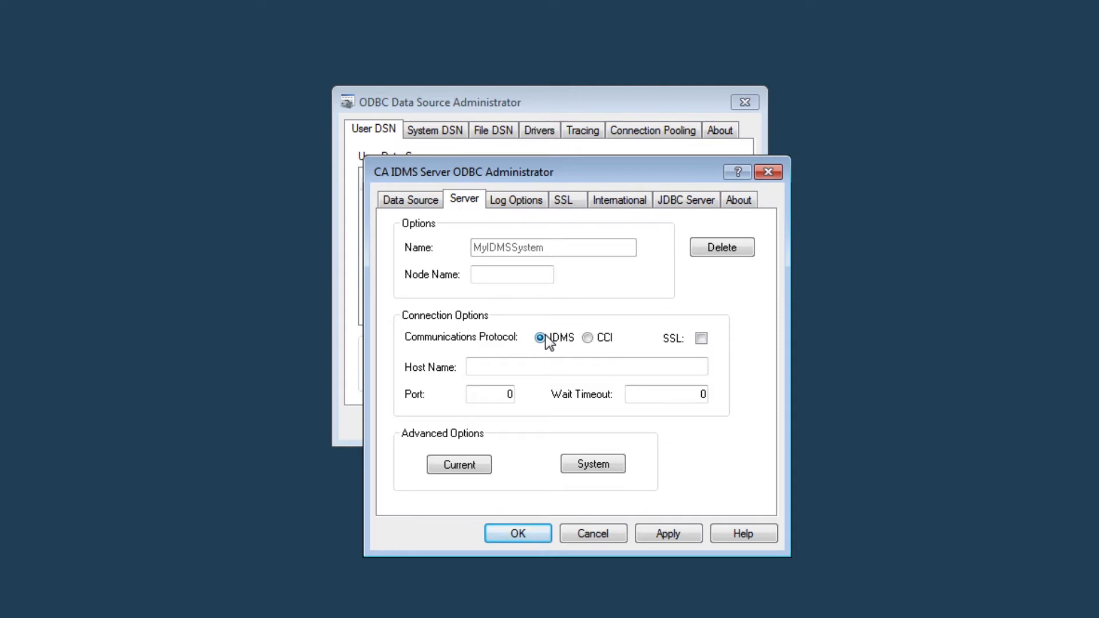
click(586, 366)
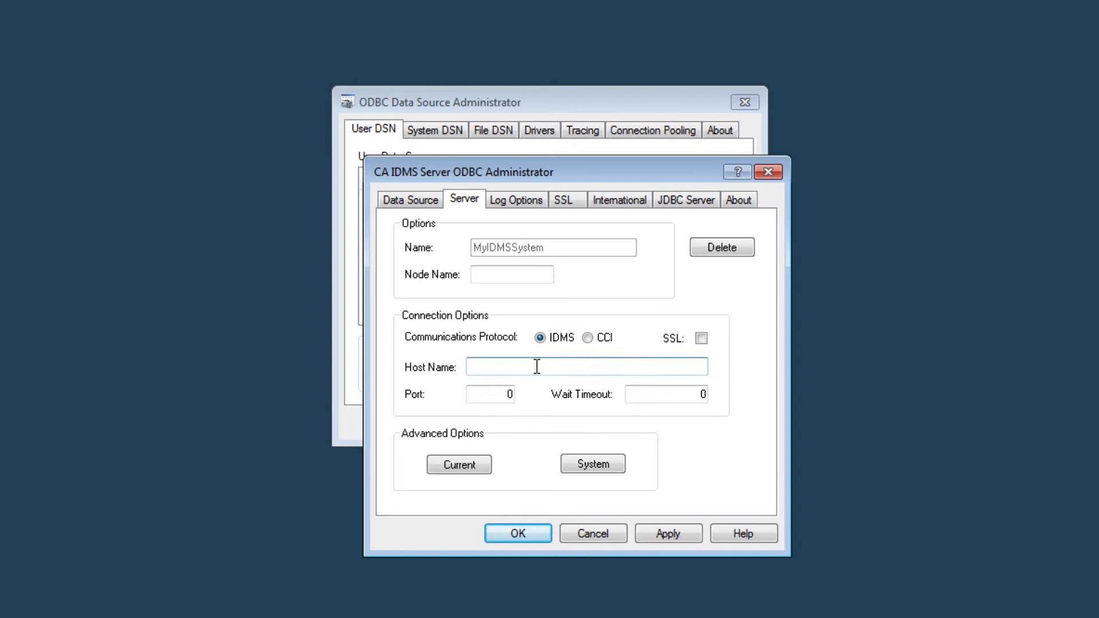
text(USIL)
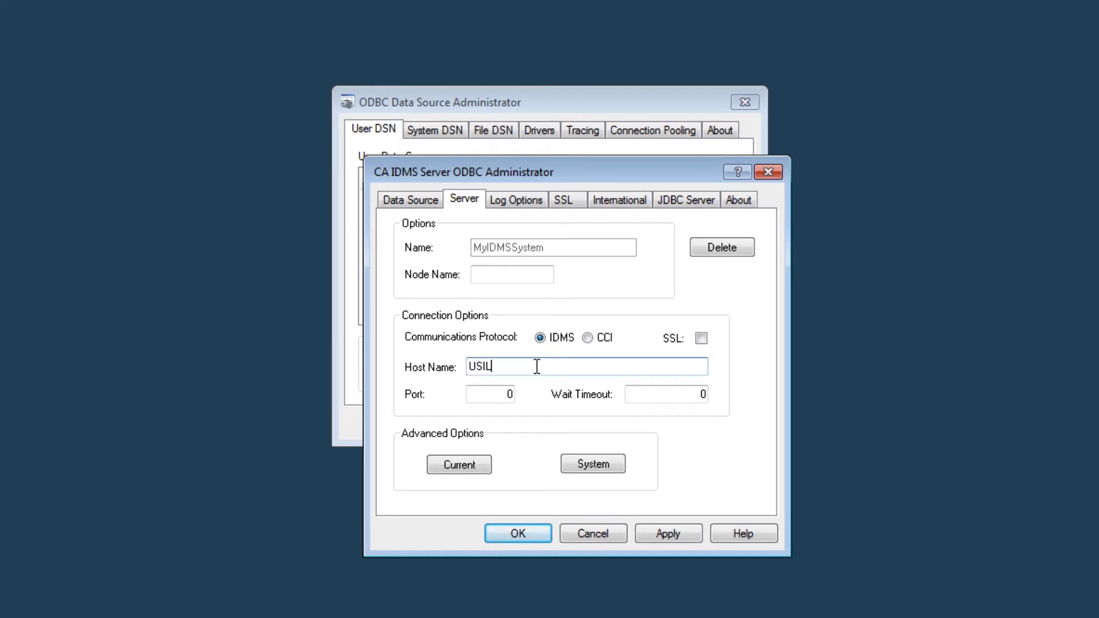
text(CA31)
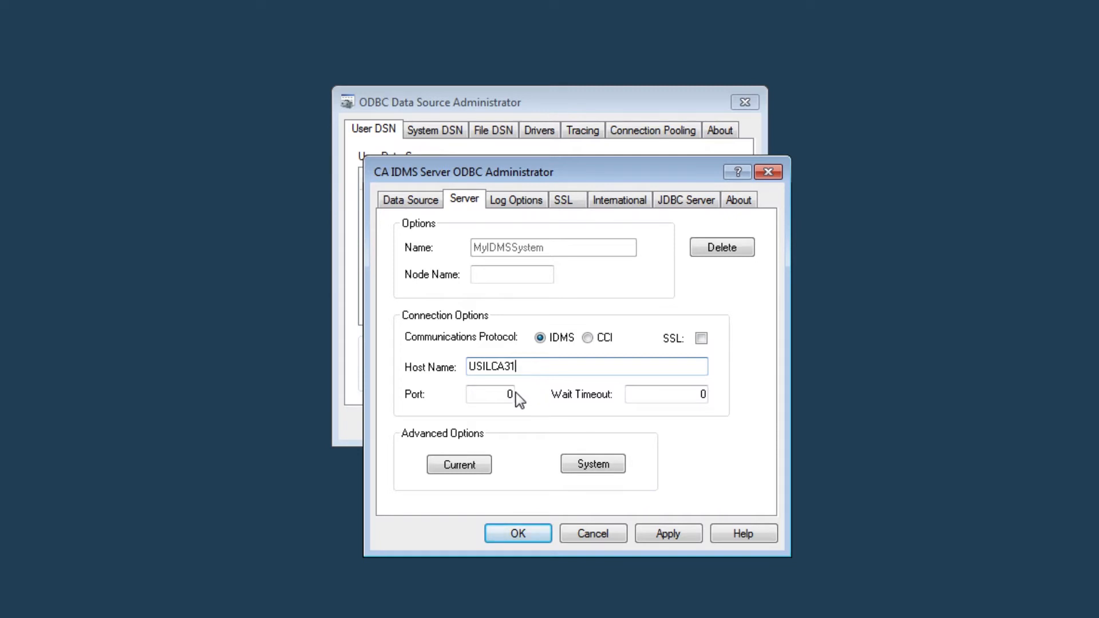
click(491, 394)
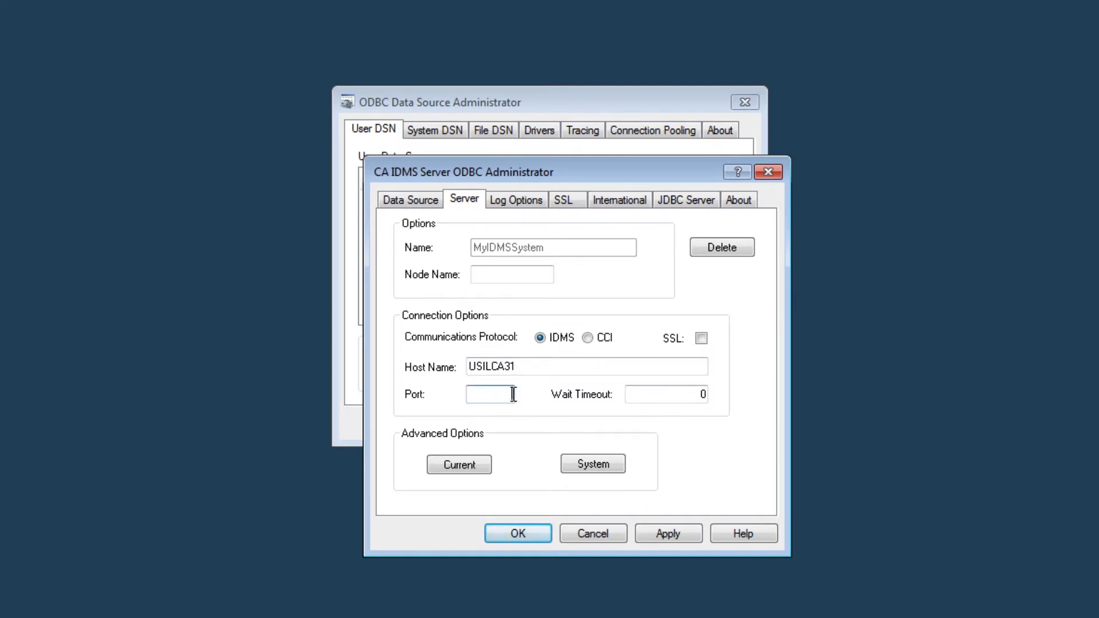
text(37152)
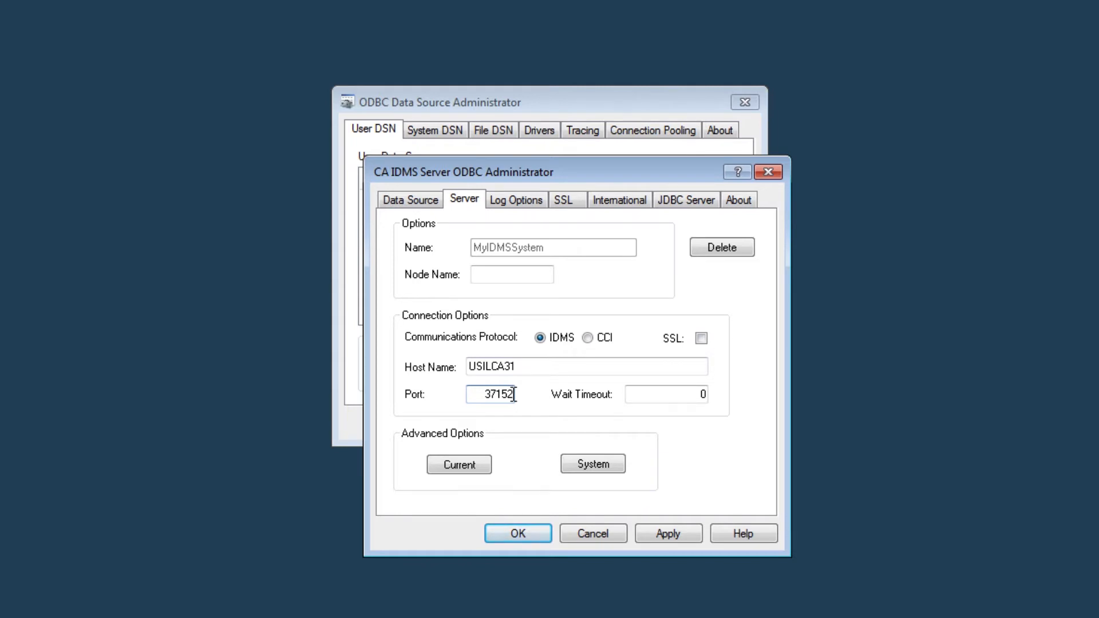
Set the wait timeout to 30 and apply the server settings.
click(664, 394)
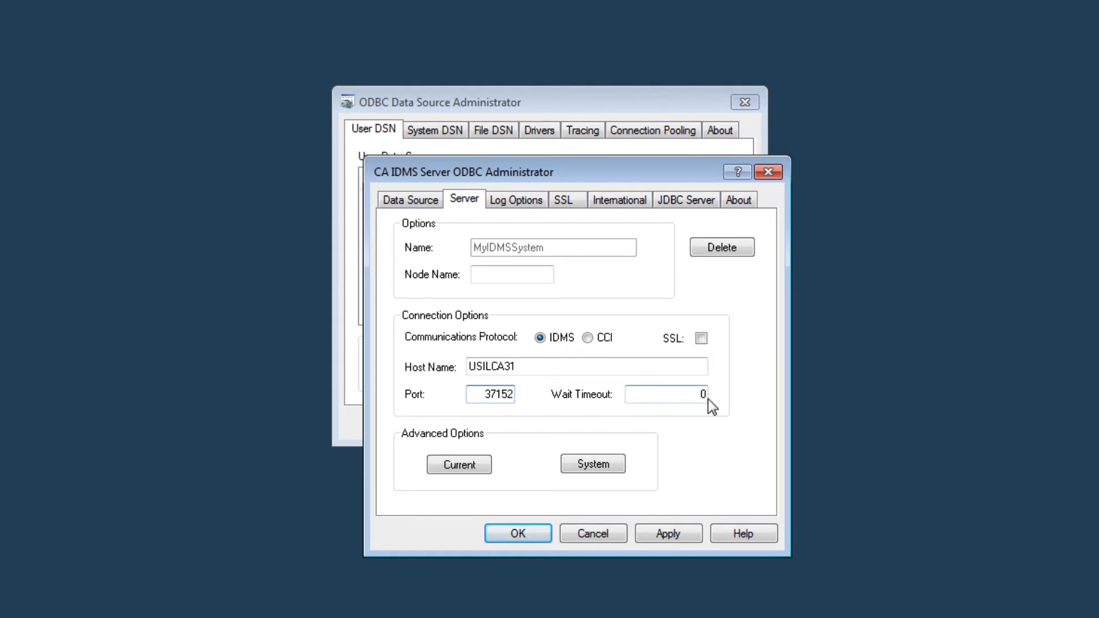
click(666, 394)
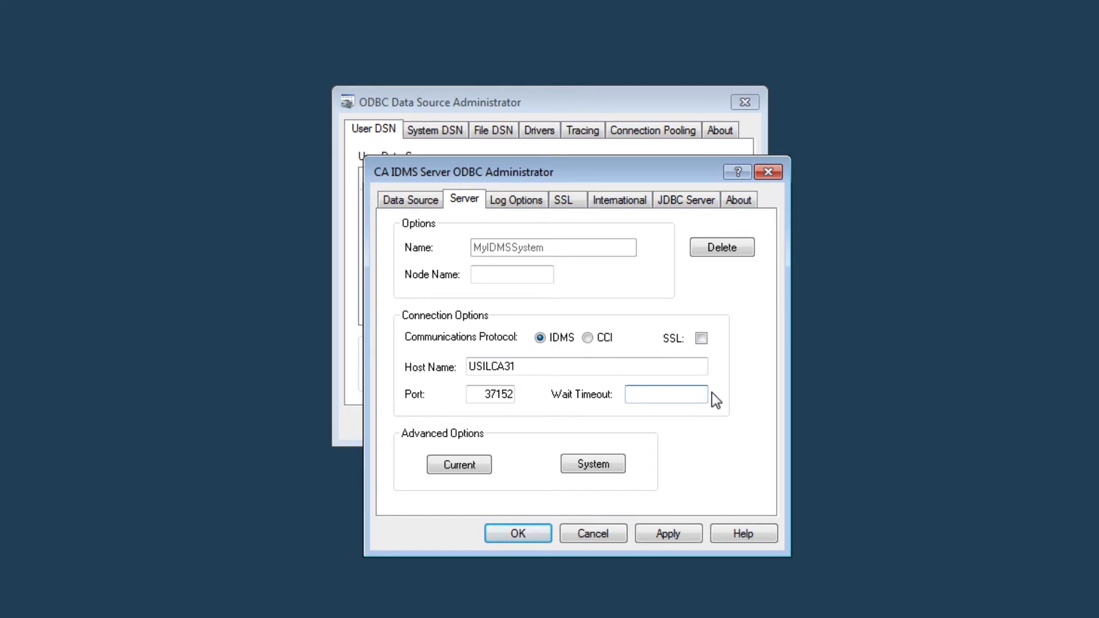
text(30)
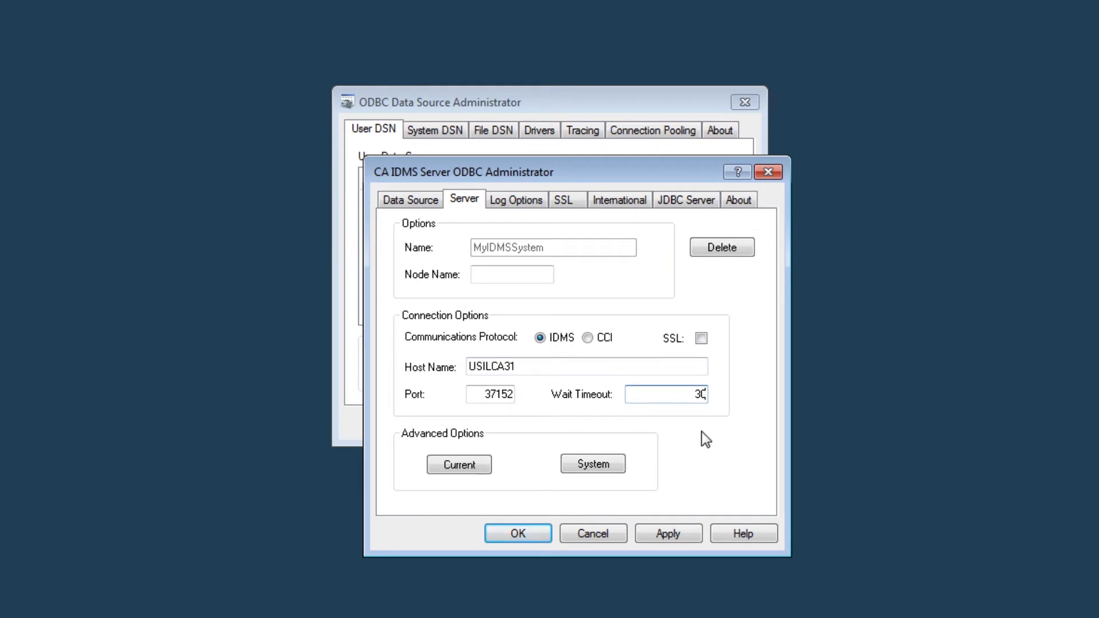
click(668, 534)
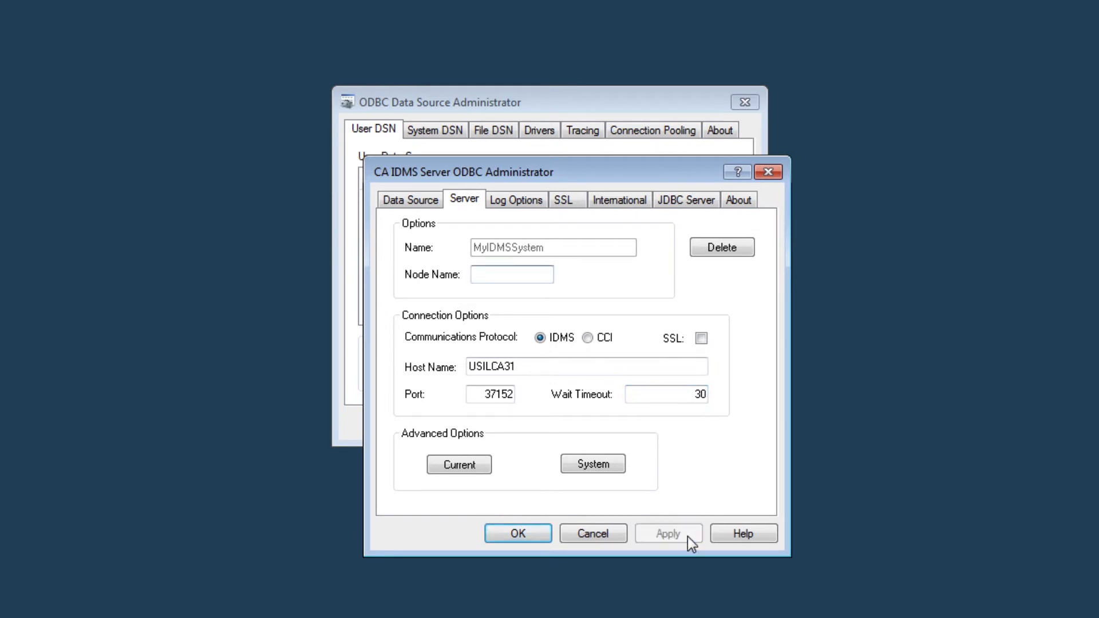
click(512, 274)
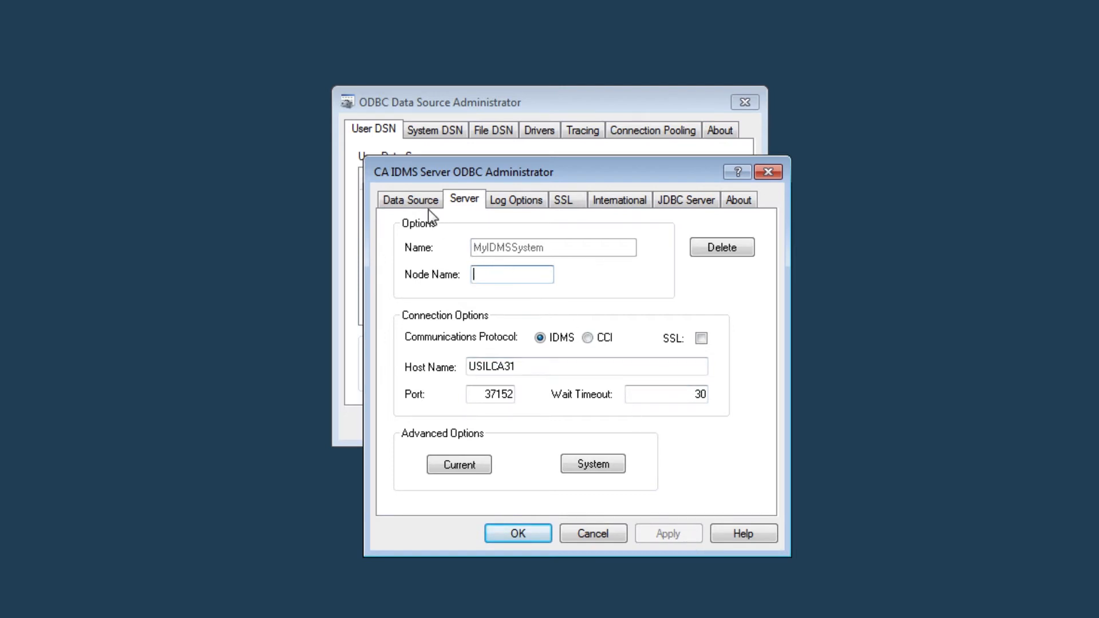
Test-connect to MyDataSource as User1, getting SQL State 00000.
click(410, 199)
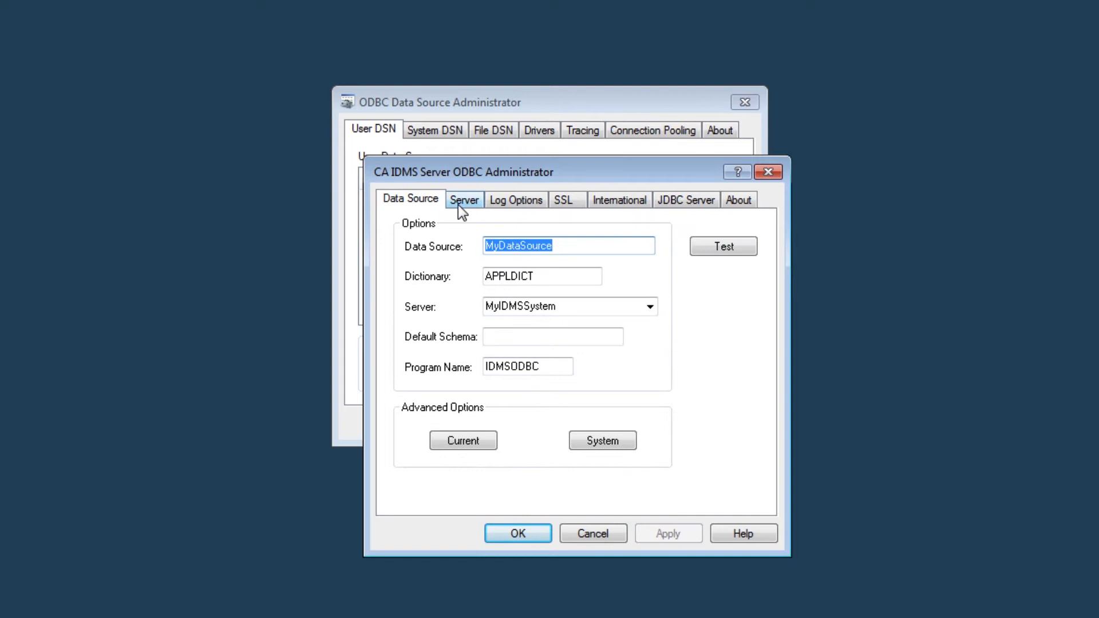
click(723, 246)
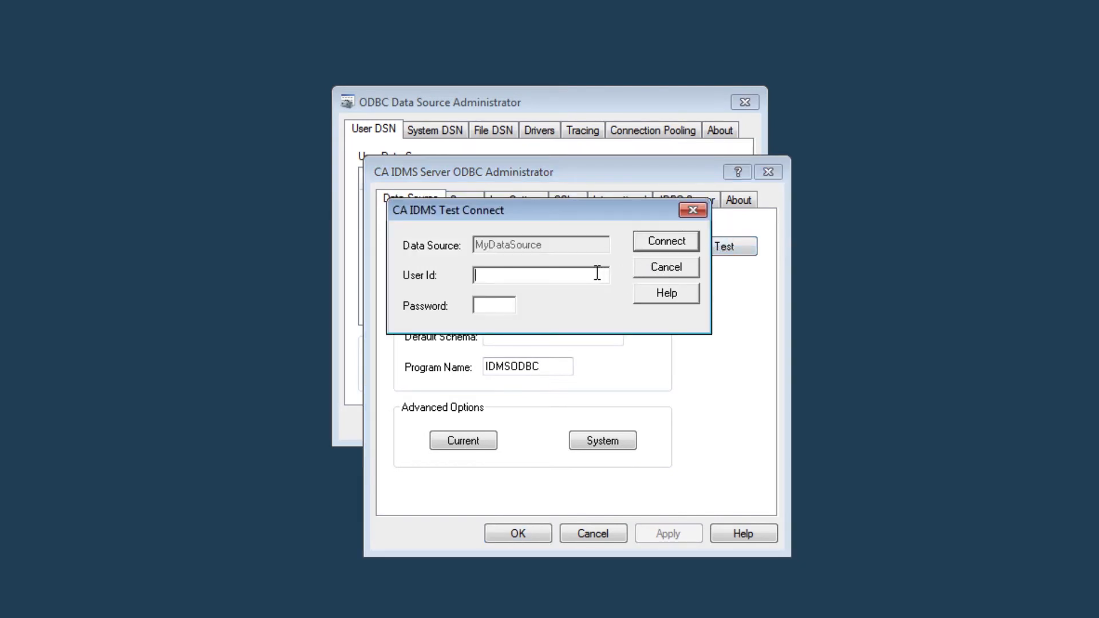
text(User1)
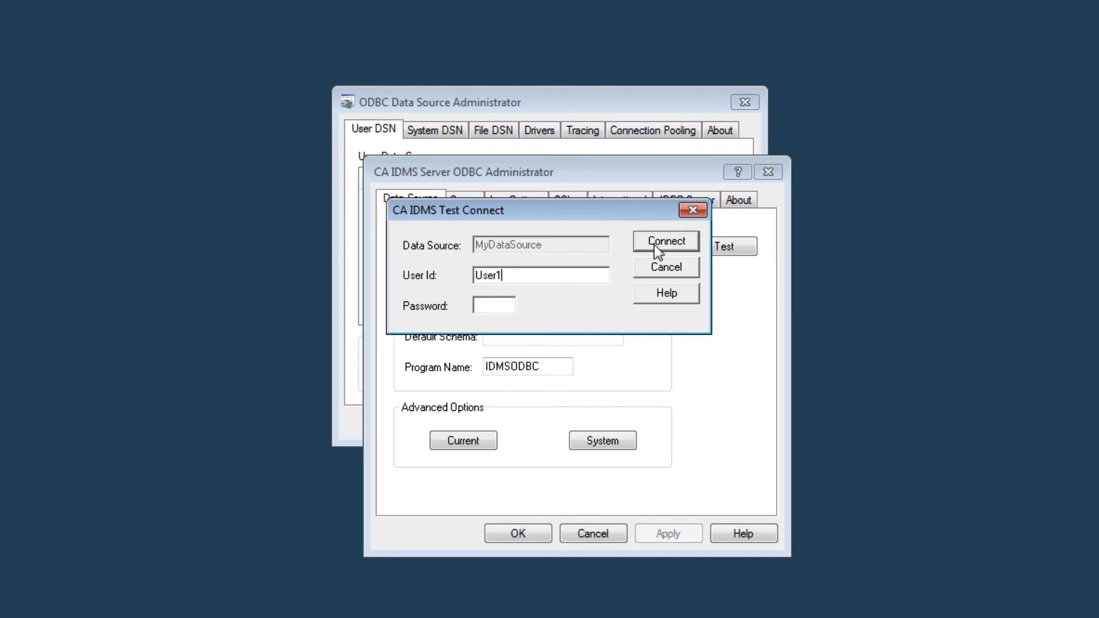
click(664, 240)
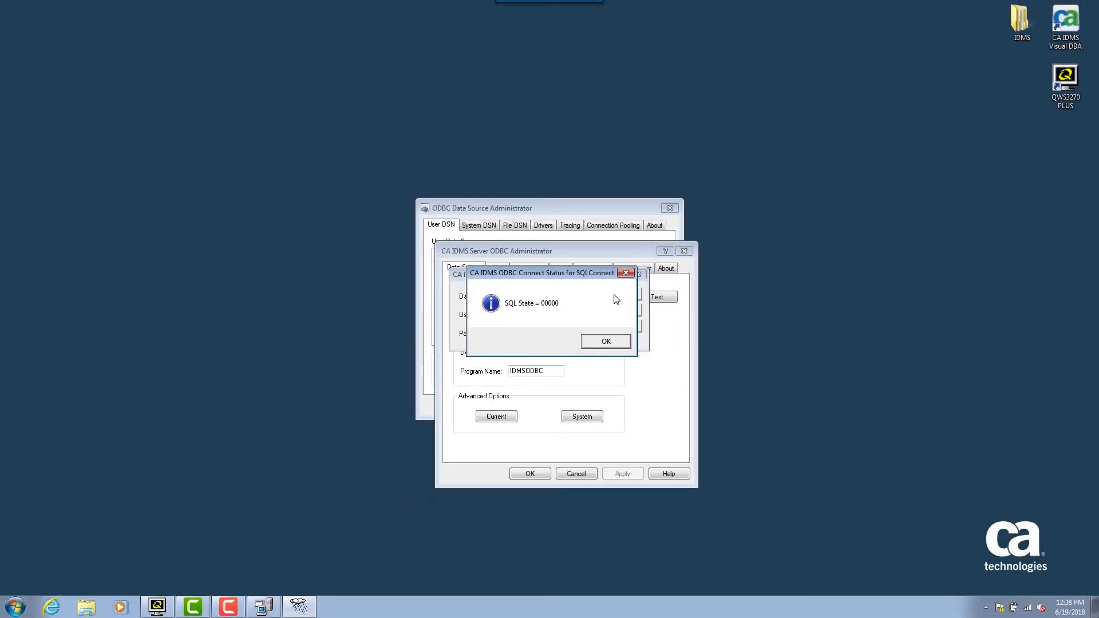
mouse_move(221, 528)
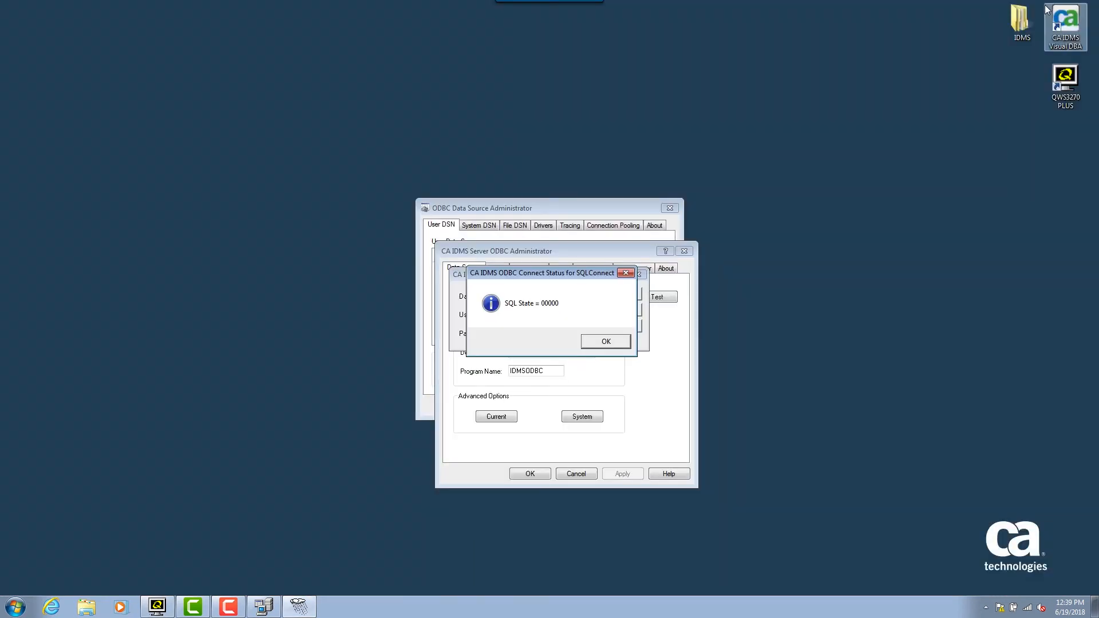
mouse_move(1064, 32)
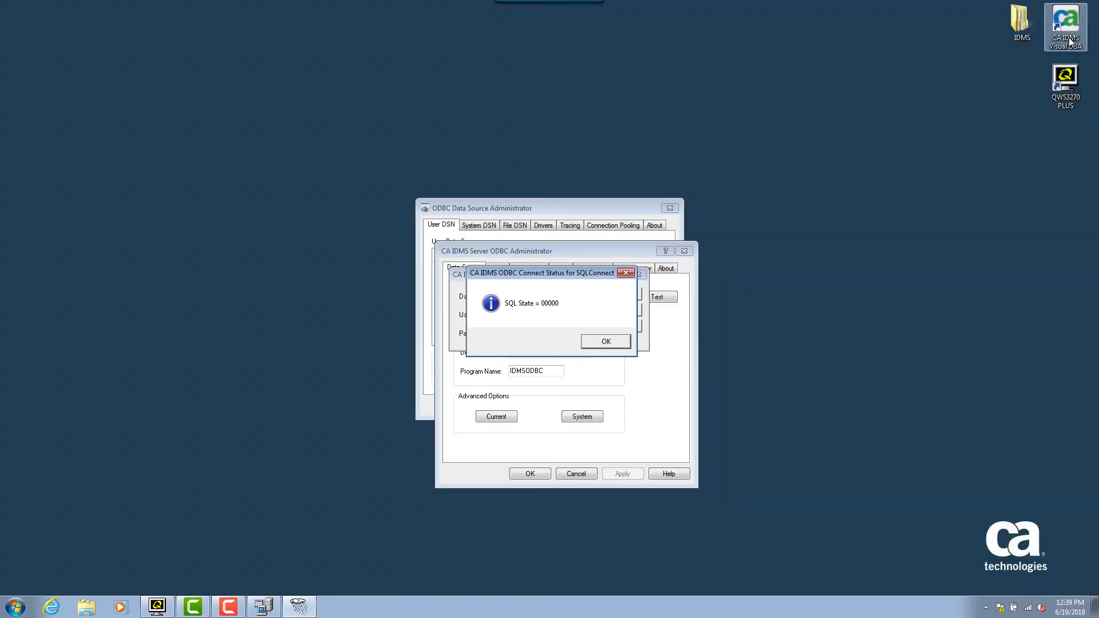
Launch CA IDMS Visual DBA and sign in to MyDataSource as User1.
click(604, 341)
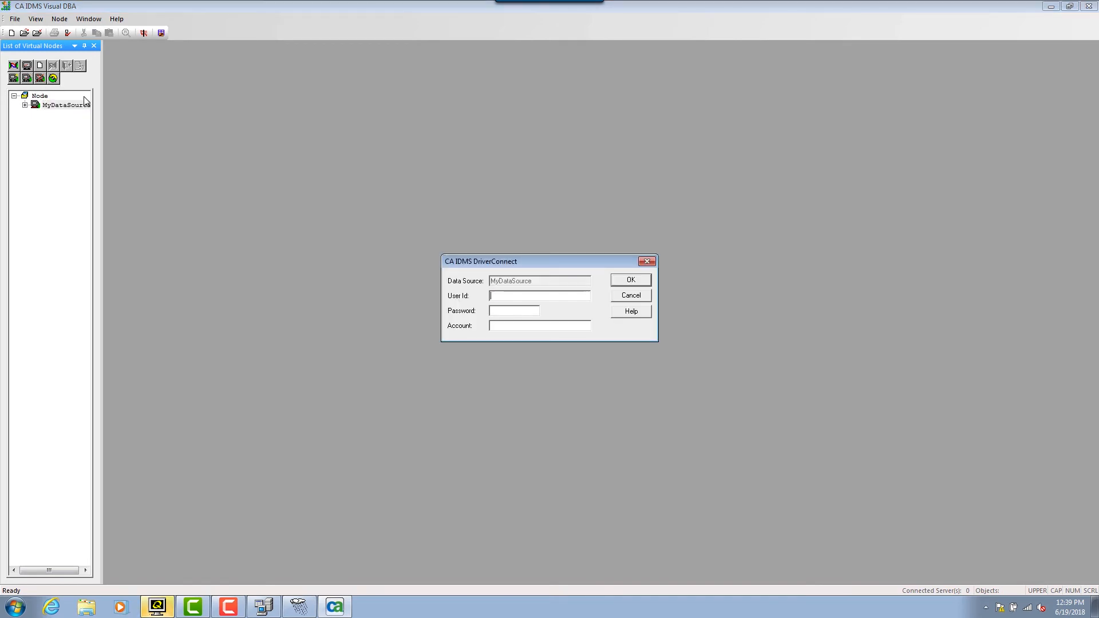
text(User1)
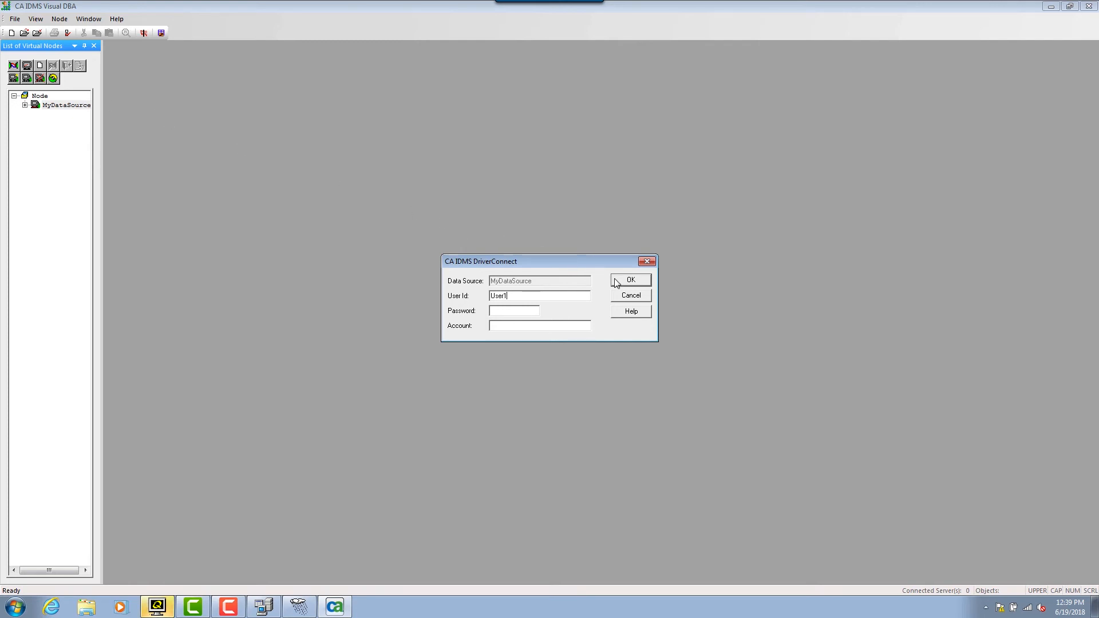
click(629, 280)
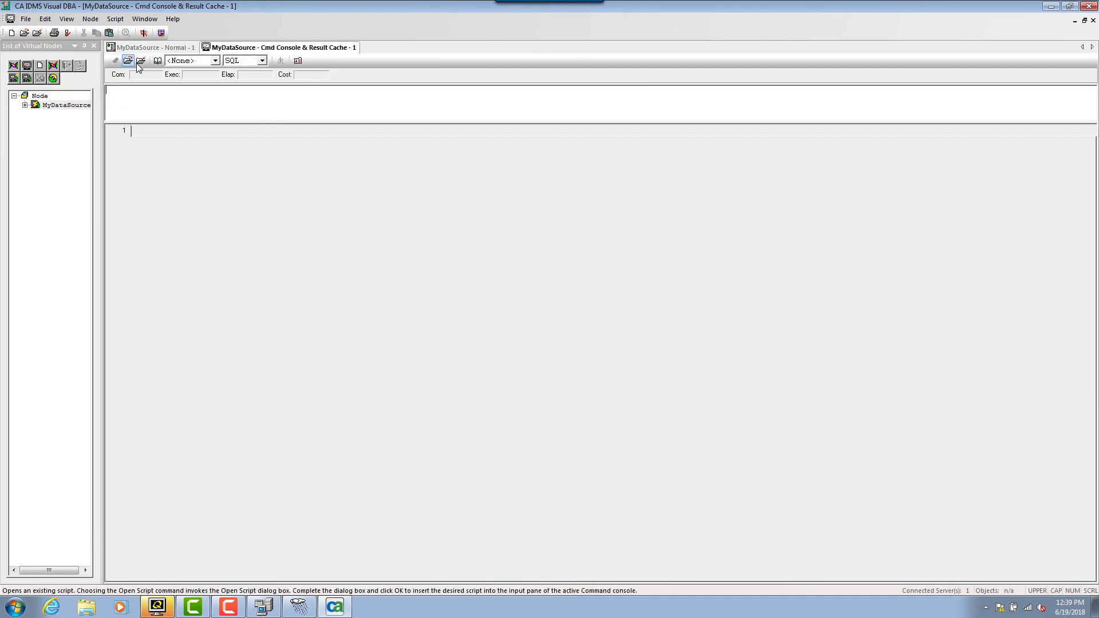
Run 'select * from demoschm.employee' on APPLDICT, returning 56 rows.
click(216, 60)
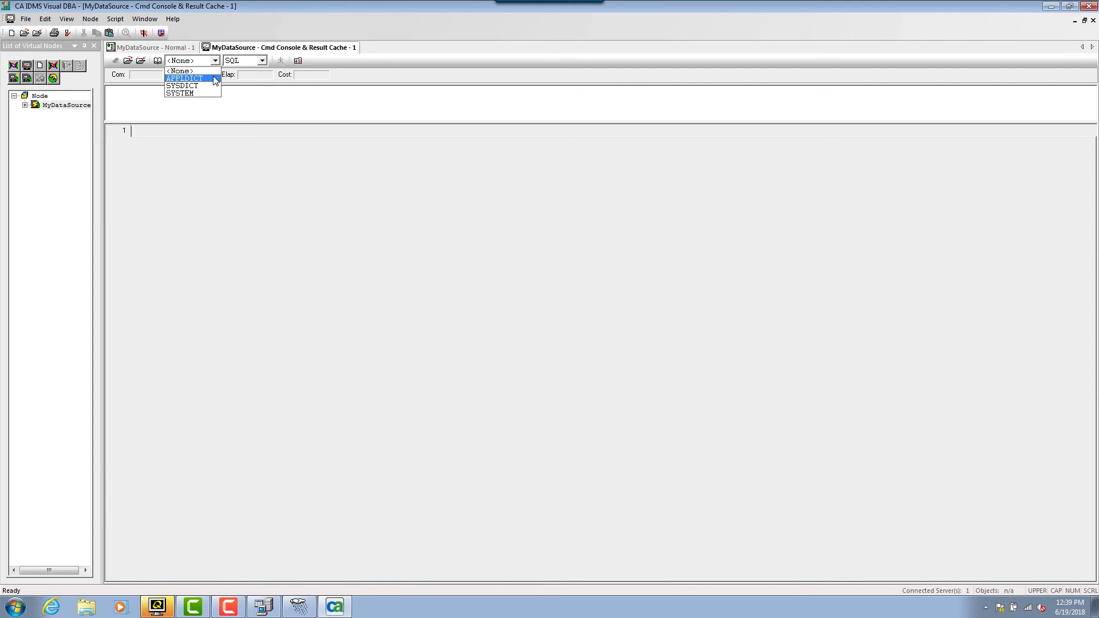
click(184, 78)
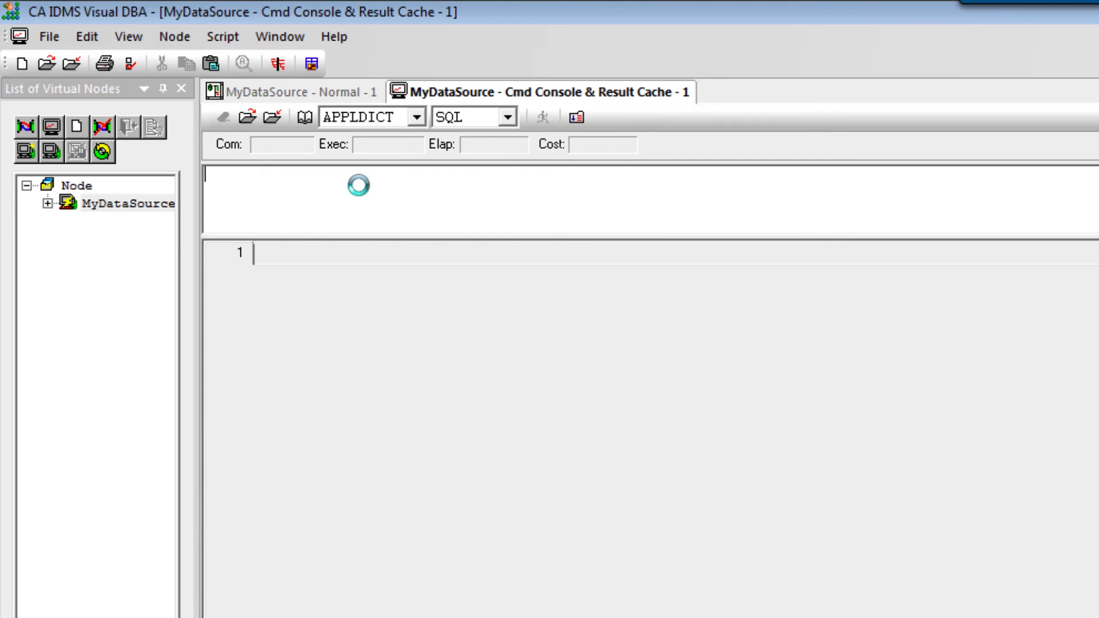
text(select * from)
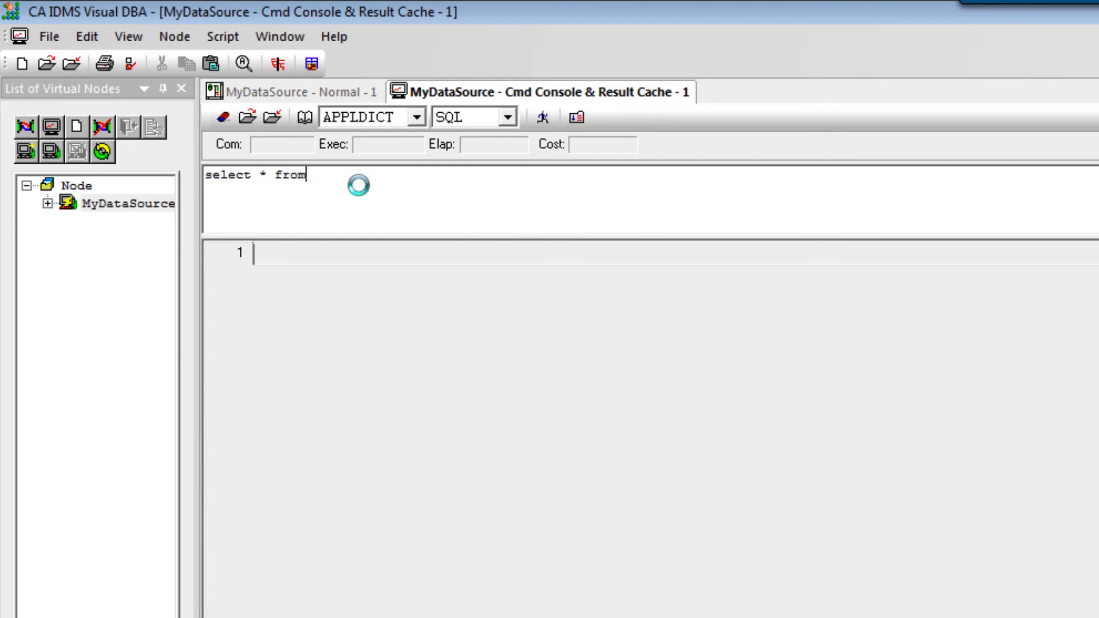
text(demoschm.employy;)
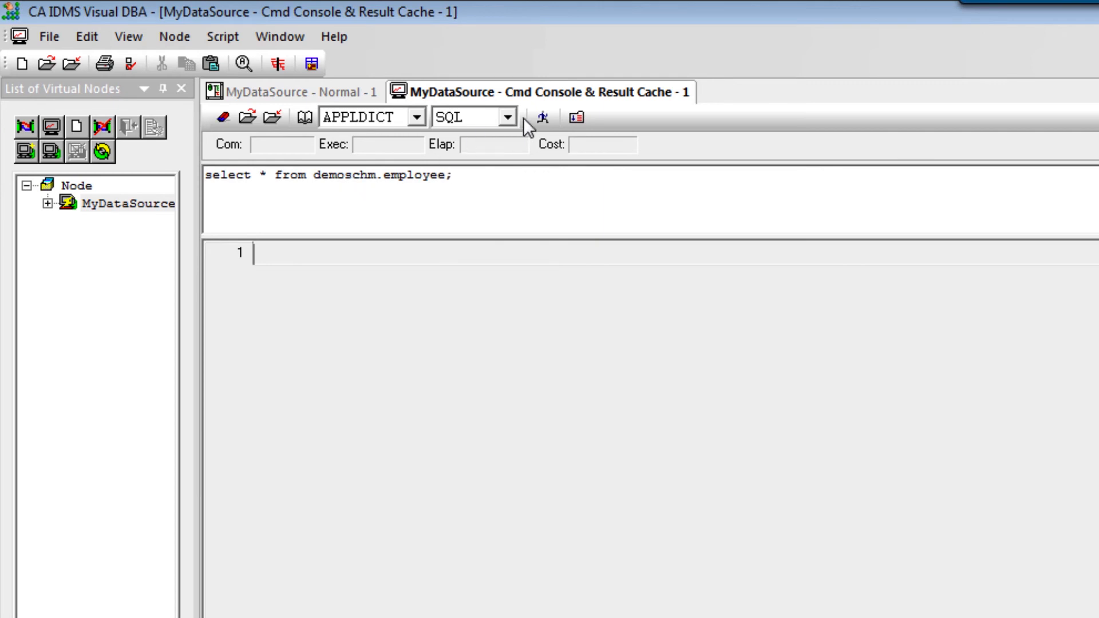
click(541, 117)
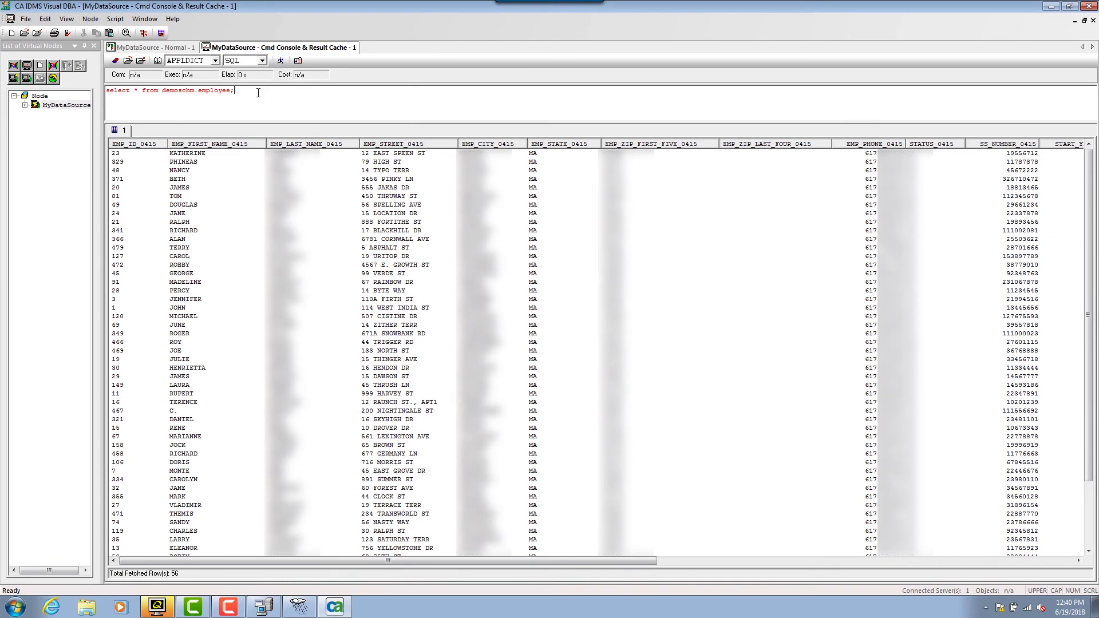
mouse_move(790, 252)
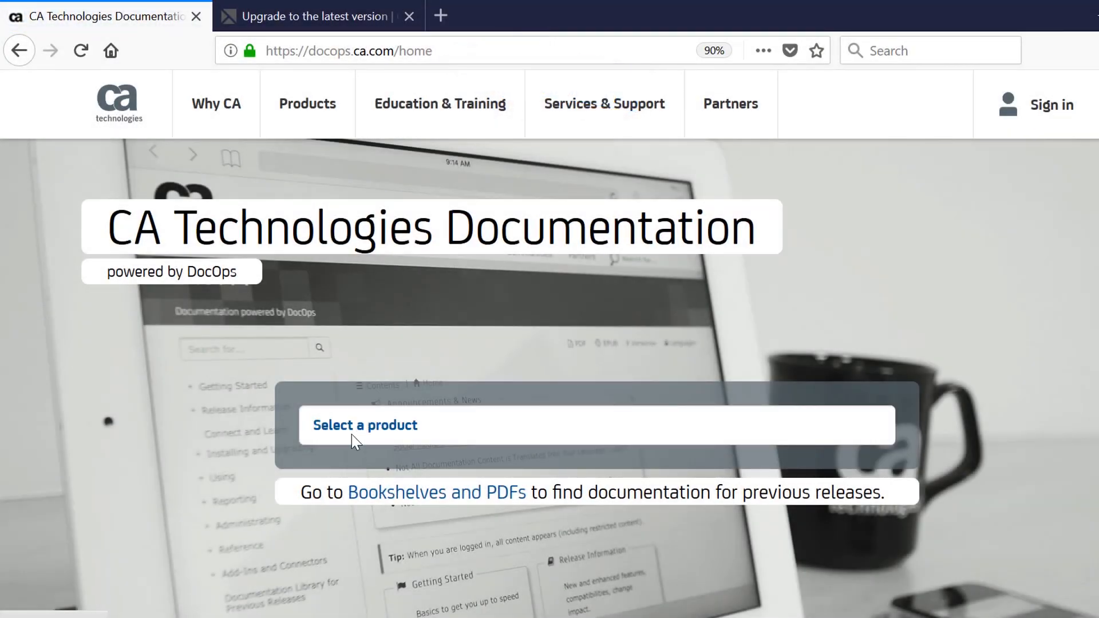
Search products for 'idms' and open the CA IDMS 19.0 documentation.
click(364, 424)
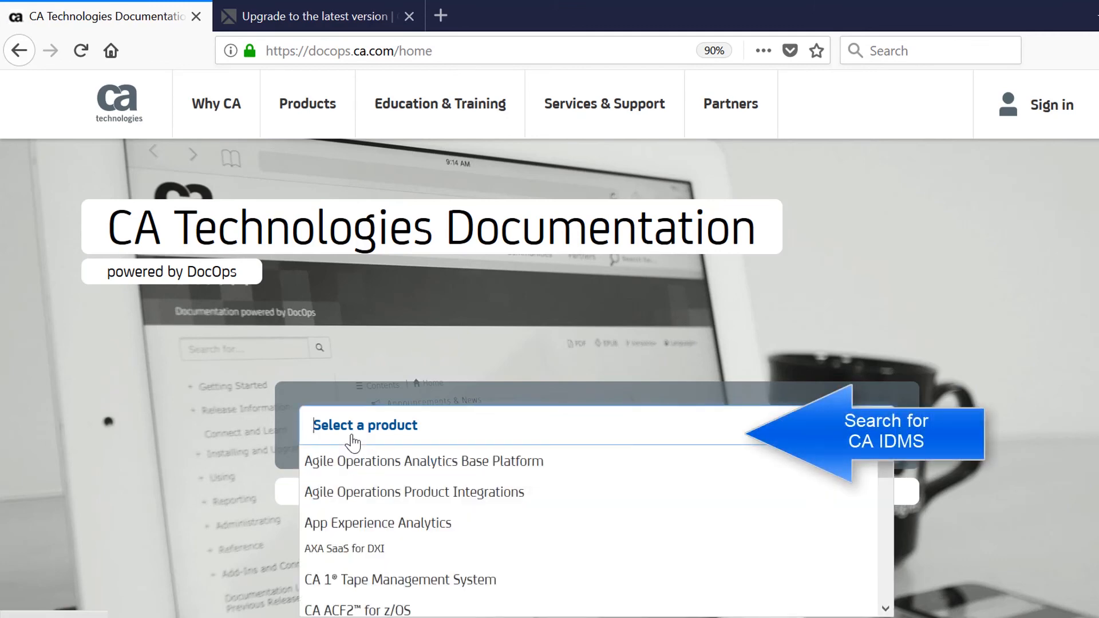
text(idms)
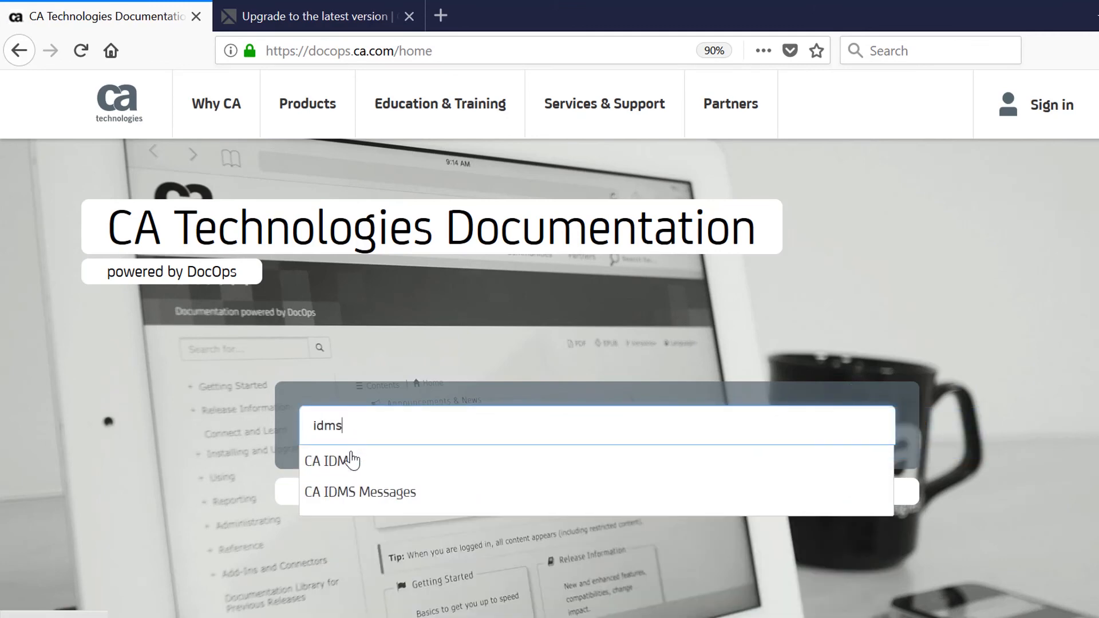
click(331, 461)
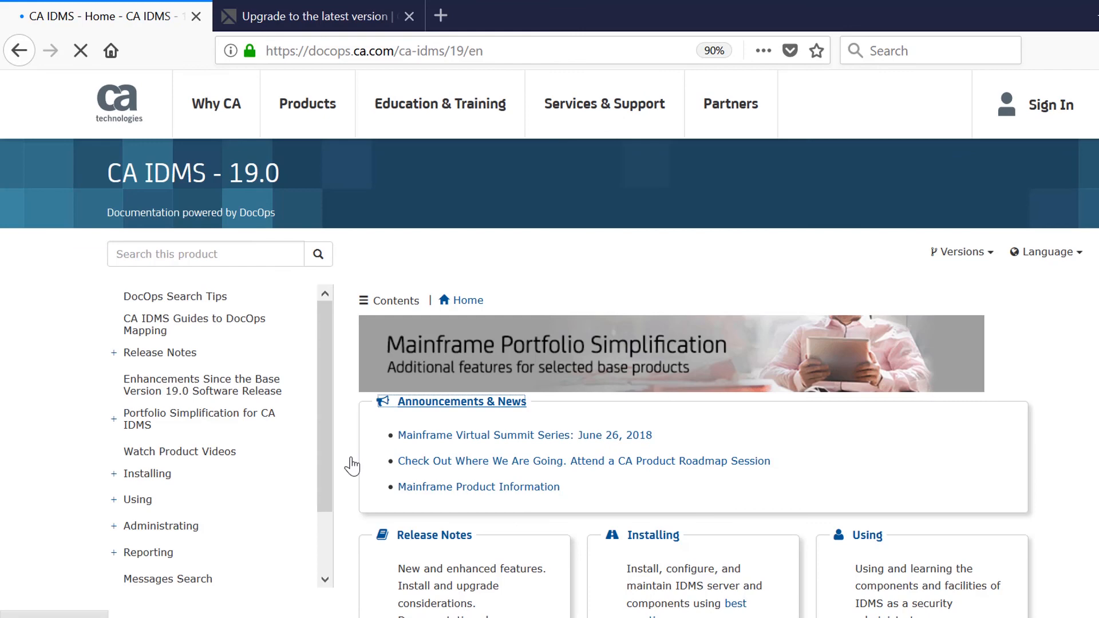